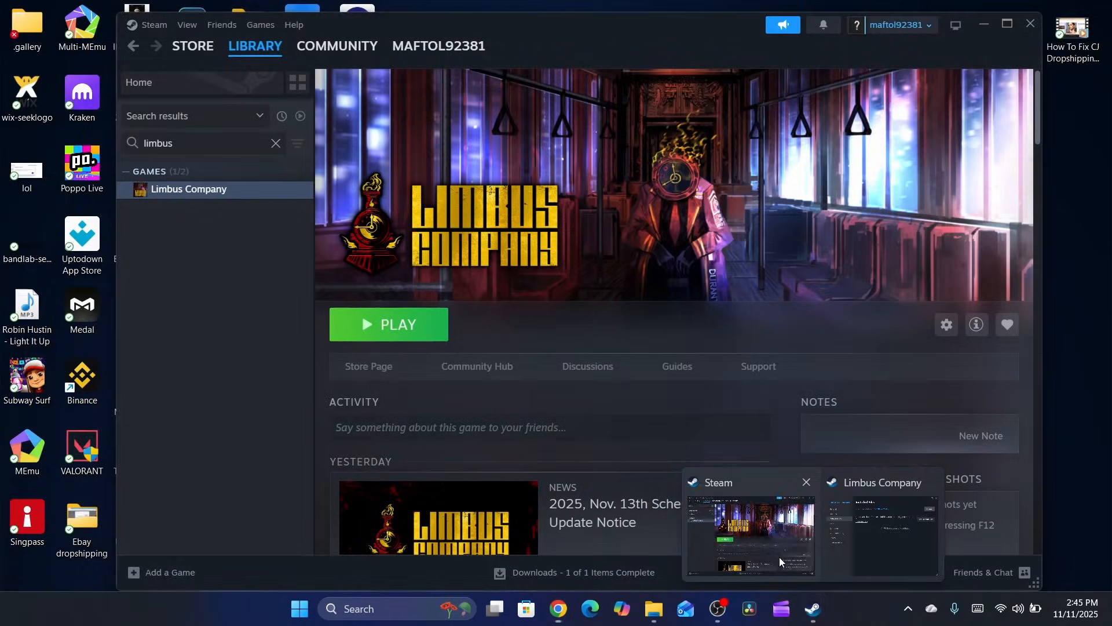
- Bring Steam forward and locate Limbus Company through the library search
click(187, 25)
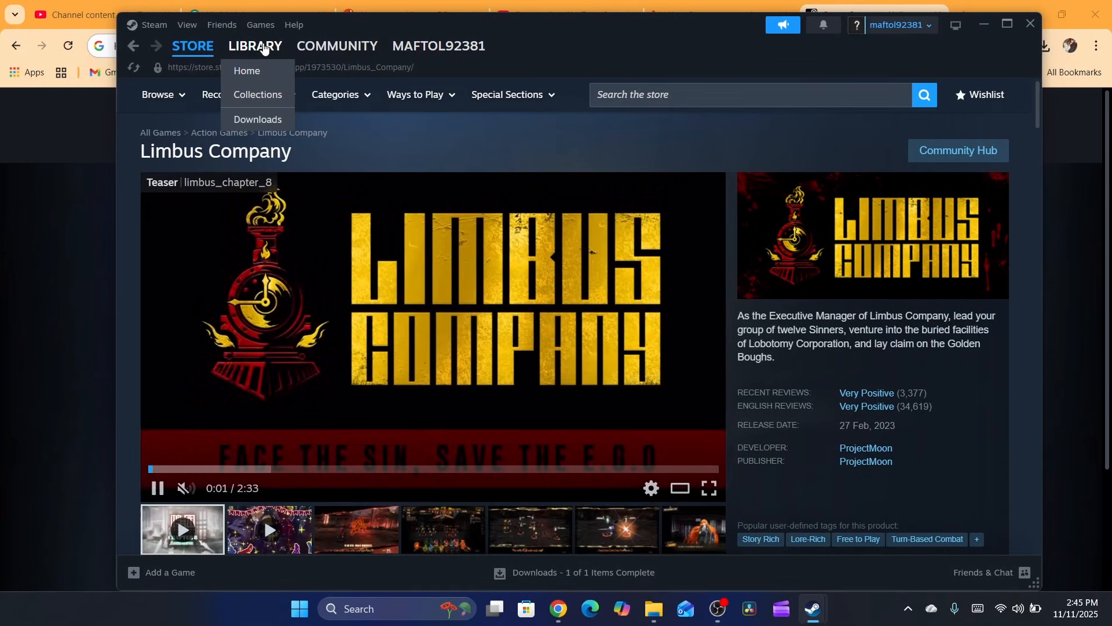
click(254, 46)
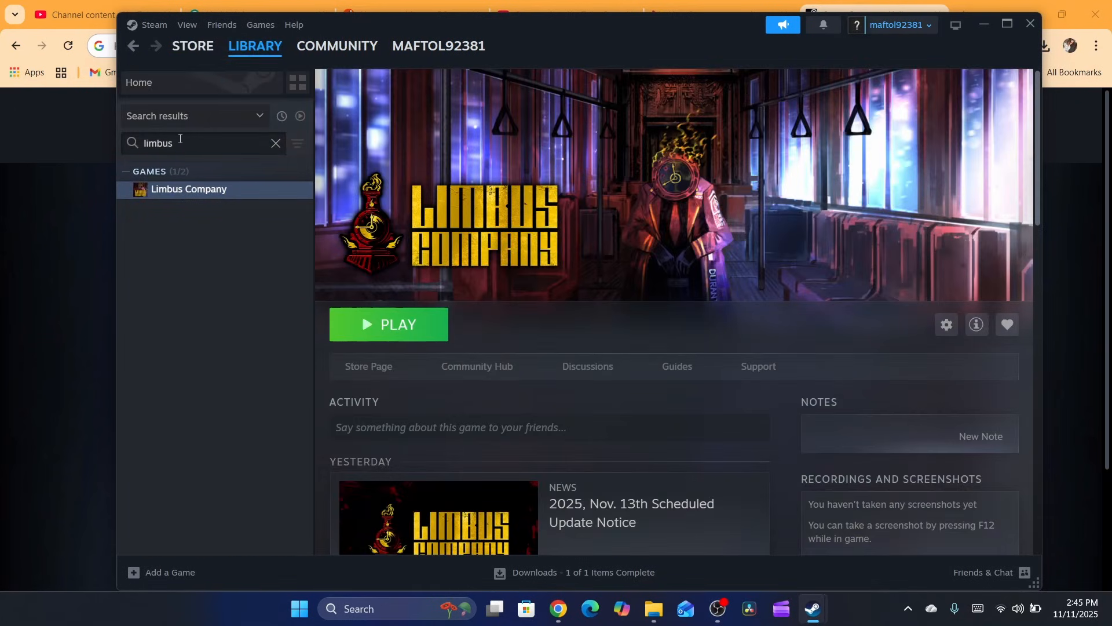
key(backspace)
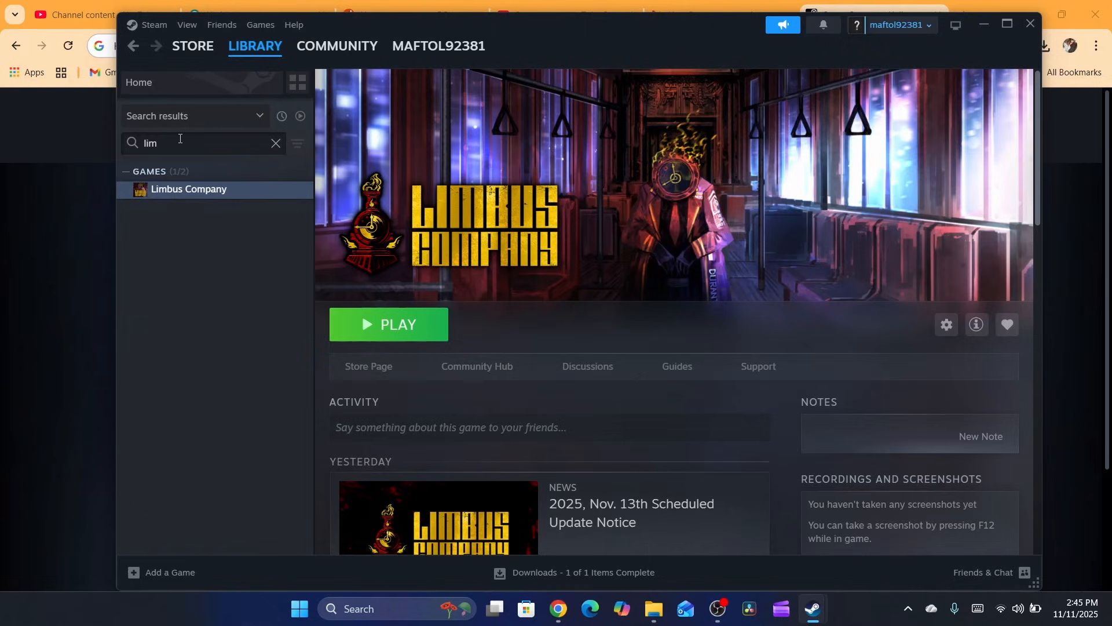
mouse_move(201, 197)
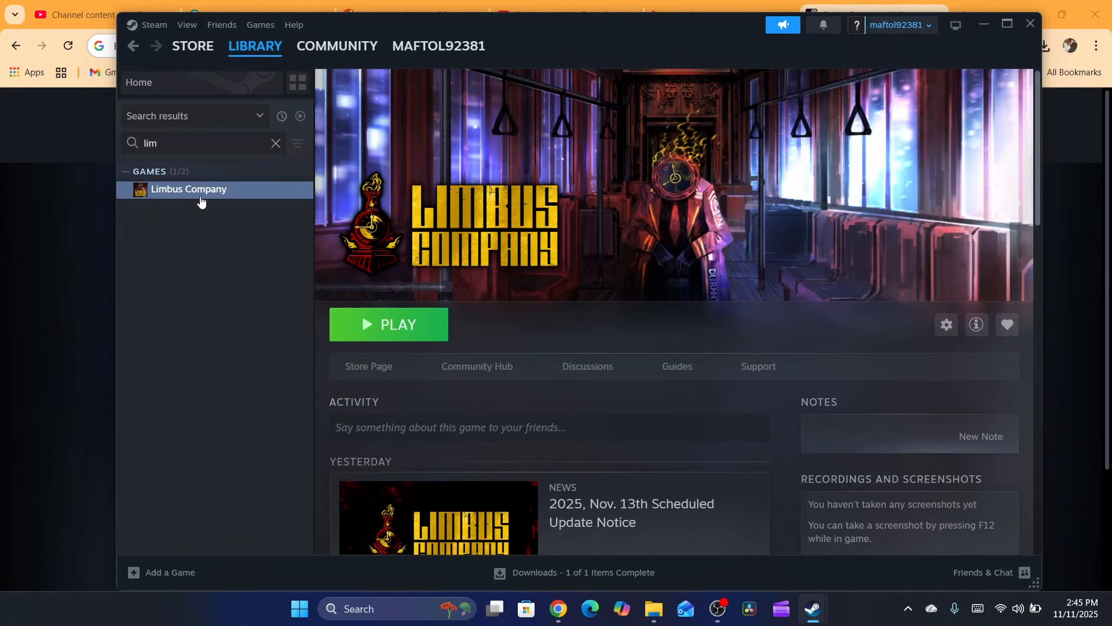
mouse_move(498, 254)
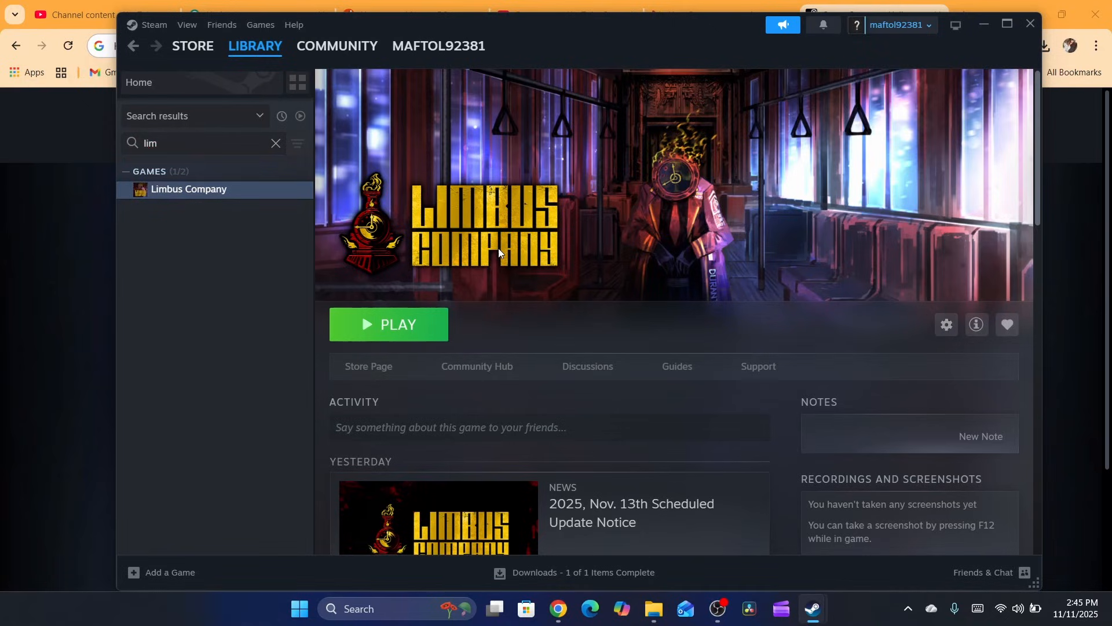
mouse_move(898, 370)
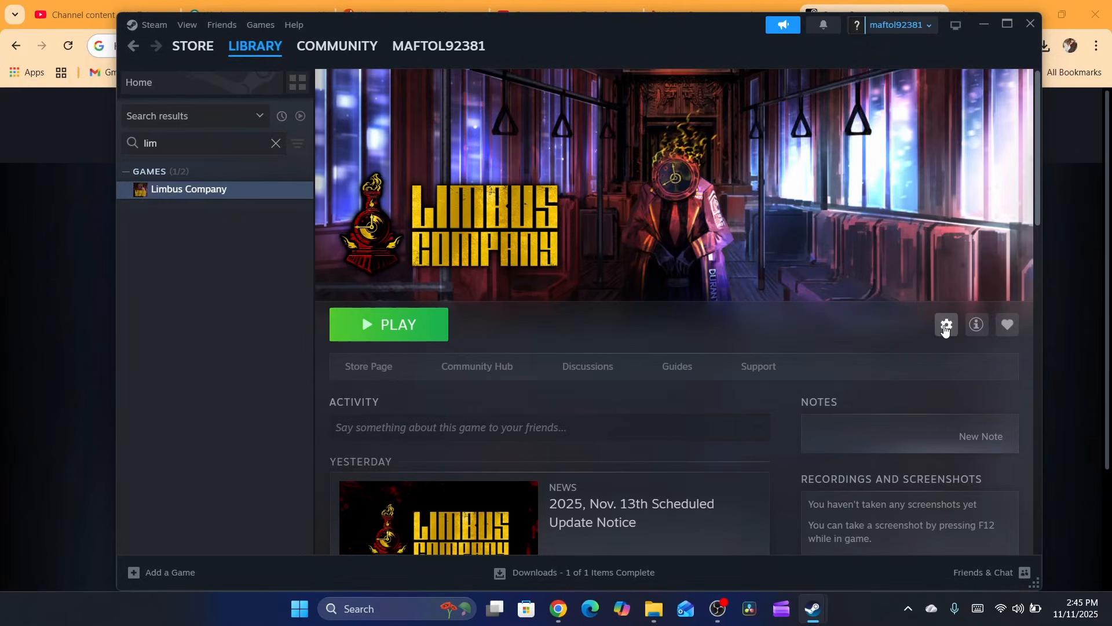
mouse_move(947, 325)
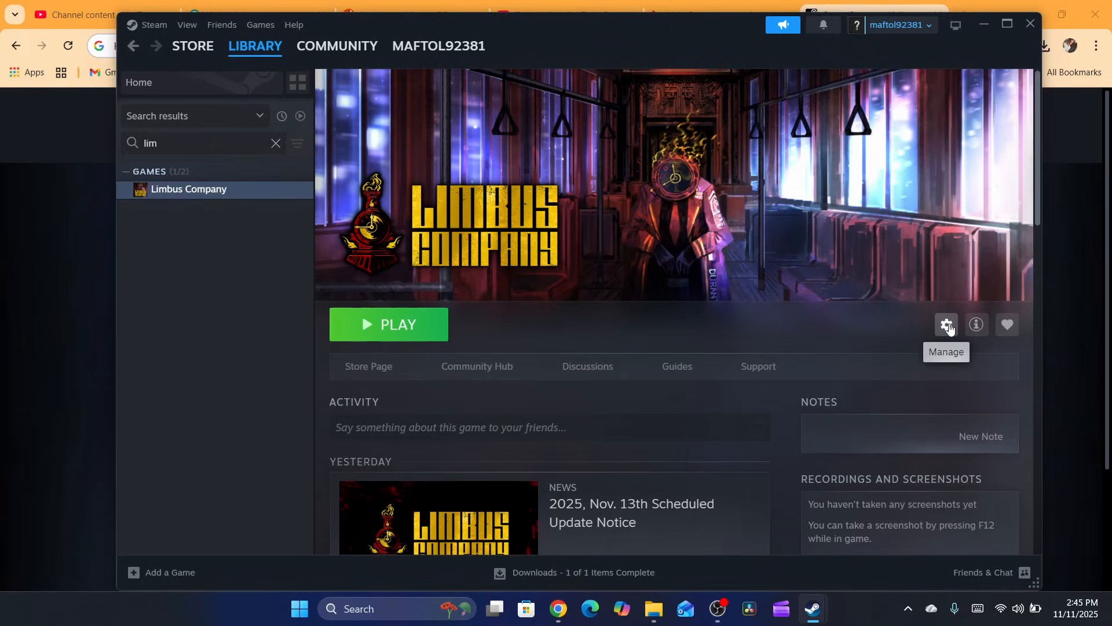
- In Limbus Company's General properties, keep 'Enable the Steam Overlay while in-game' on
click(946, 324)
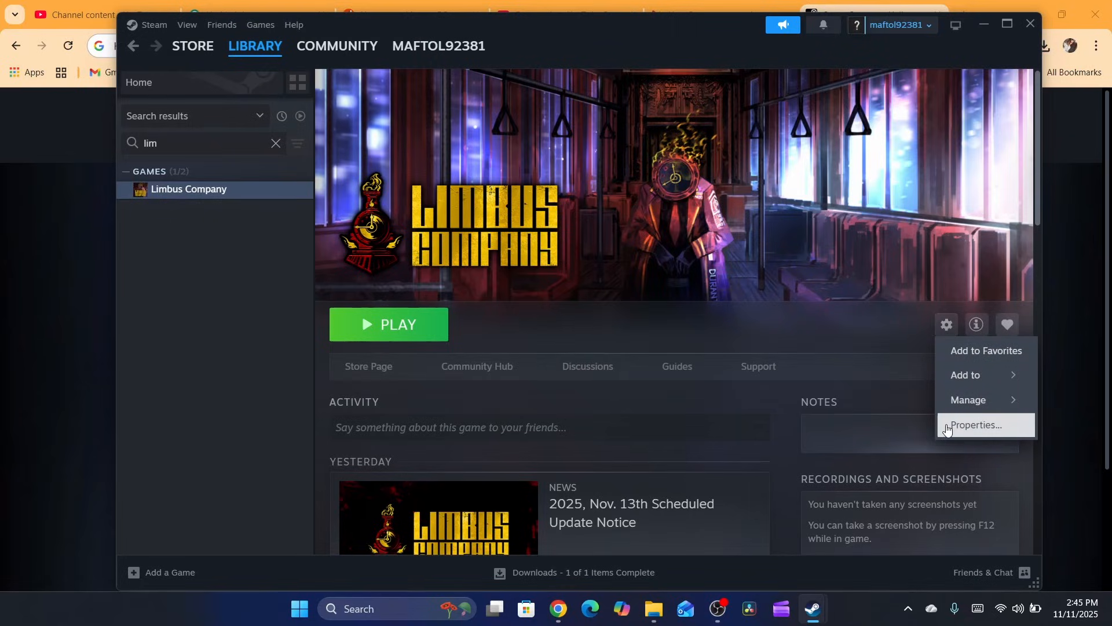
click(974, 424)
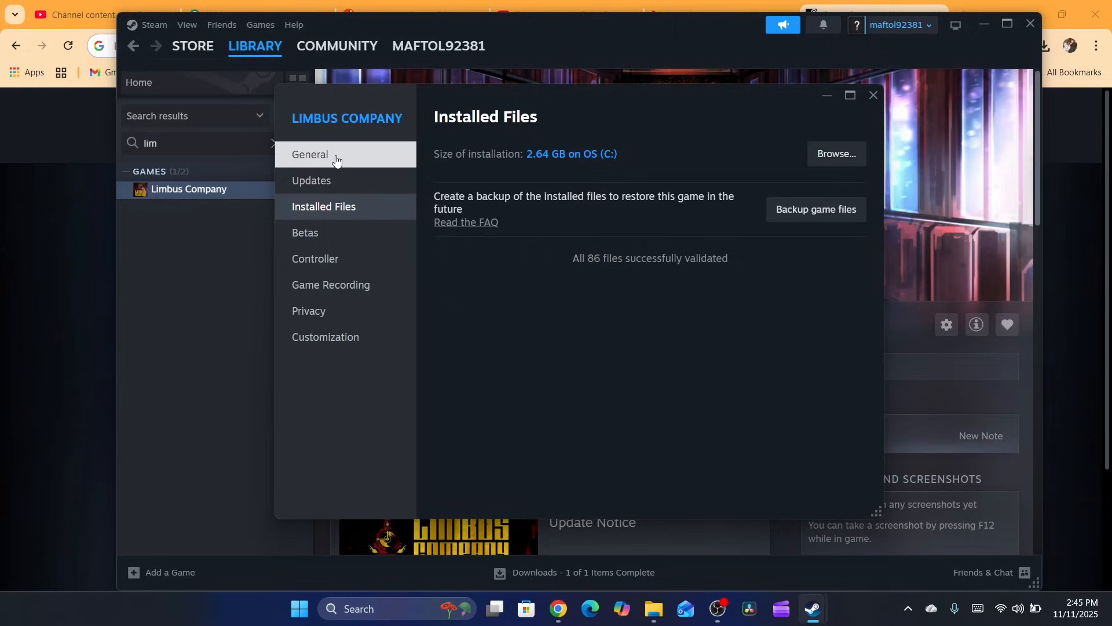
click(310, 154)
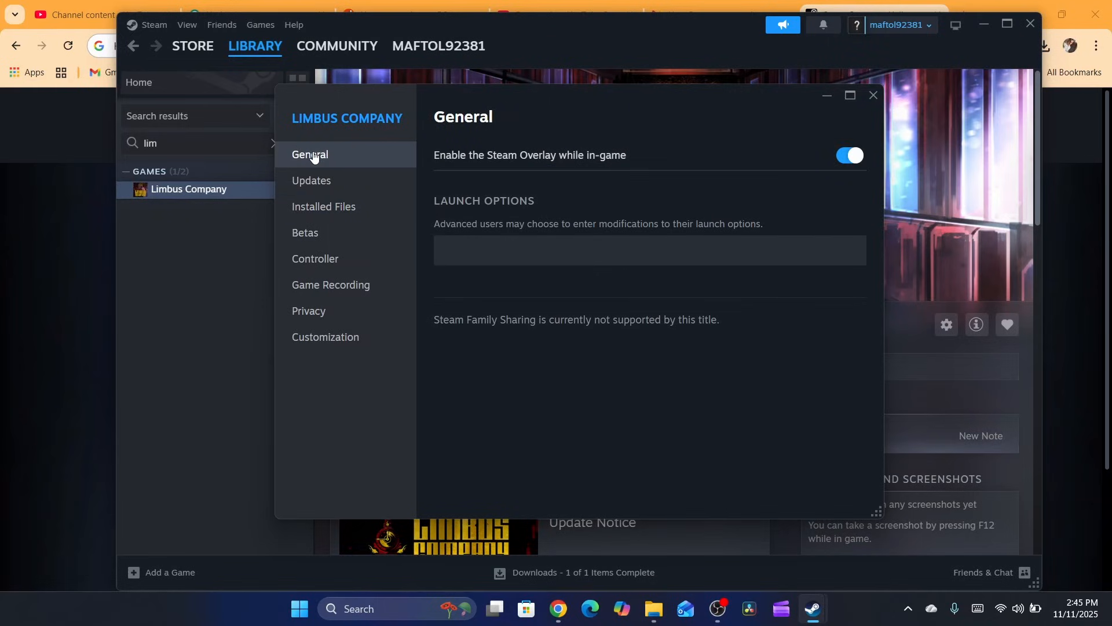
mouse_move(324, 160)
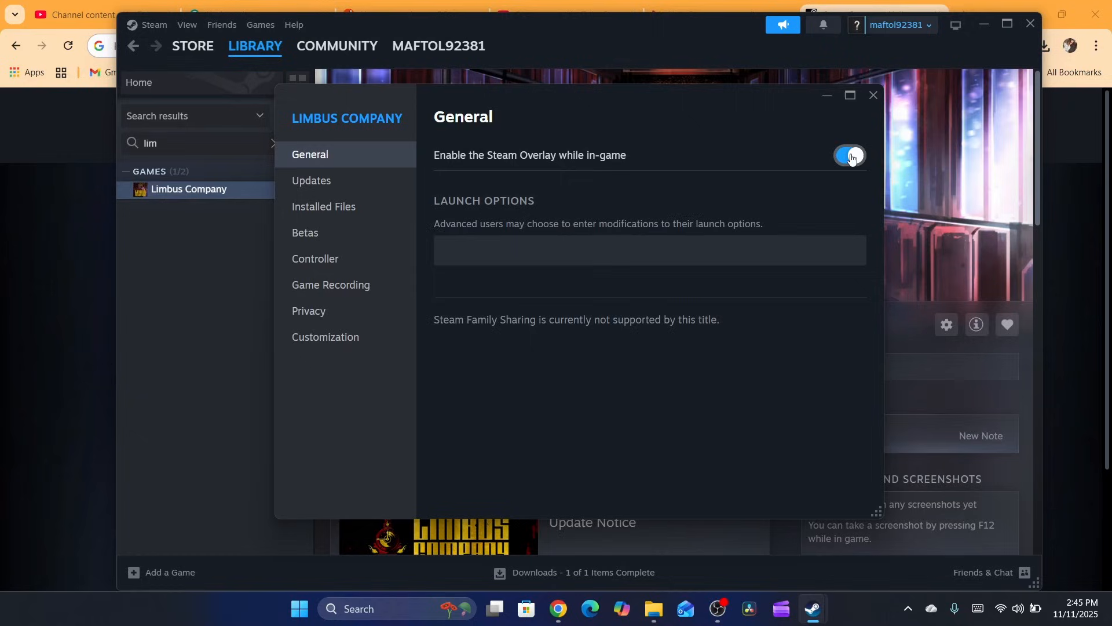
click(849, 155)
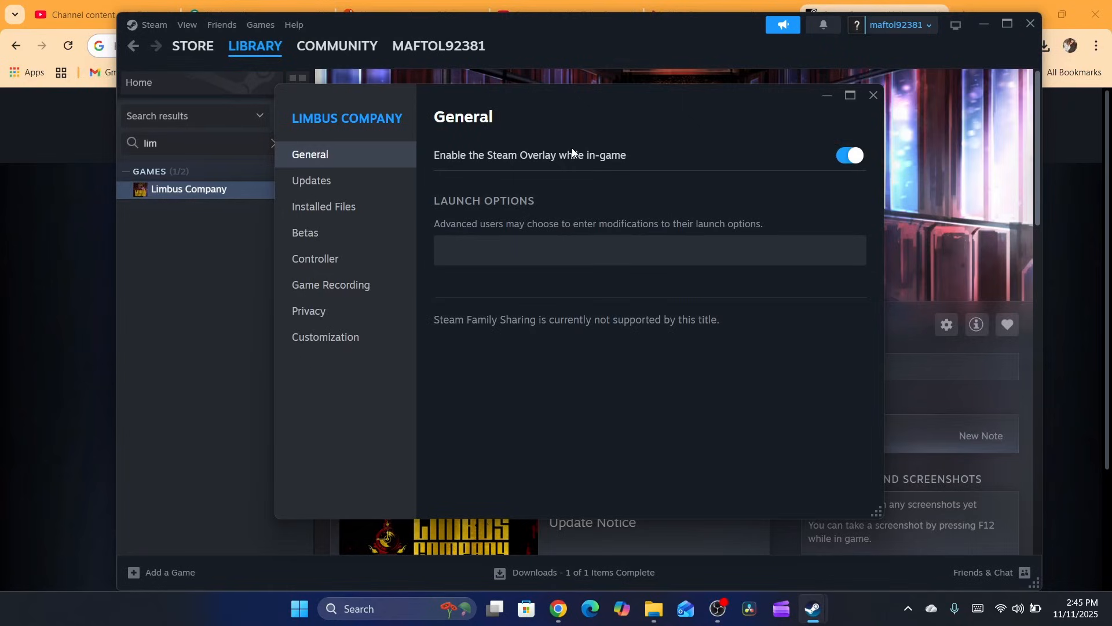
mouse_move(662, 169)
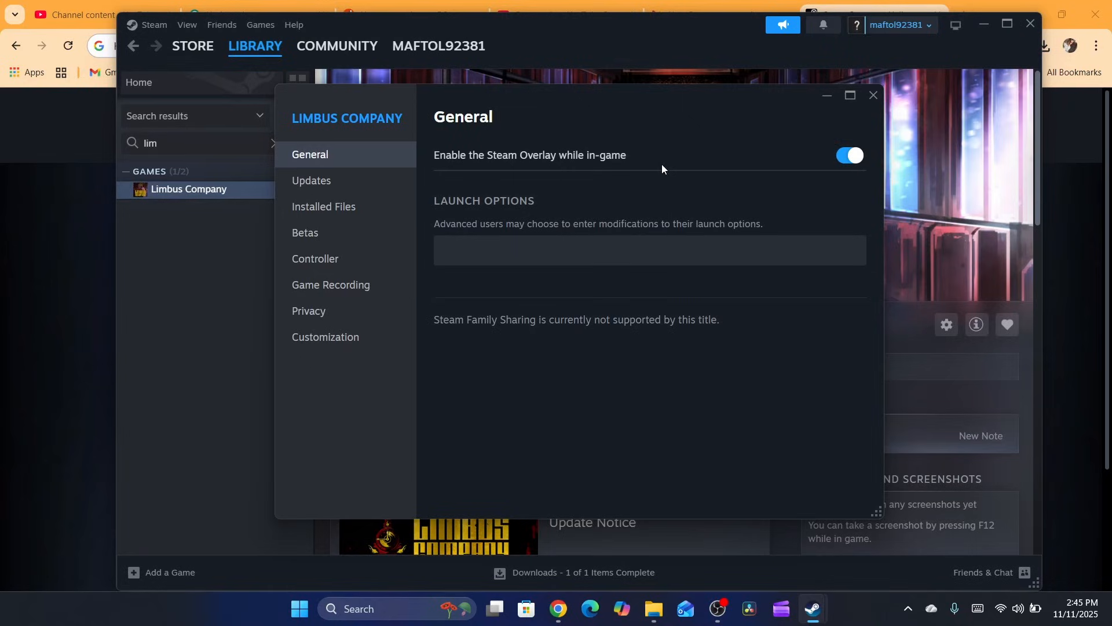
click(849, 155)
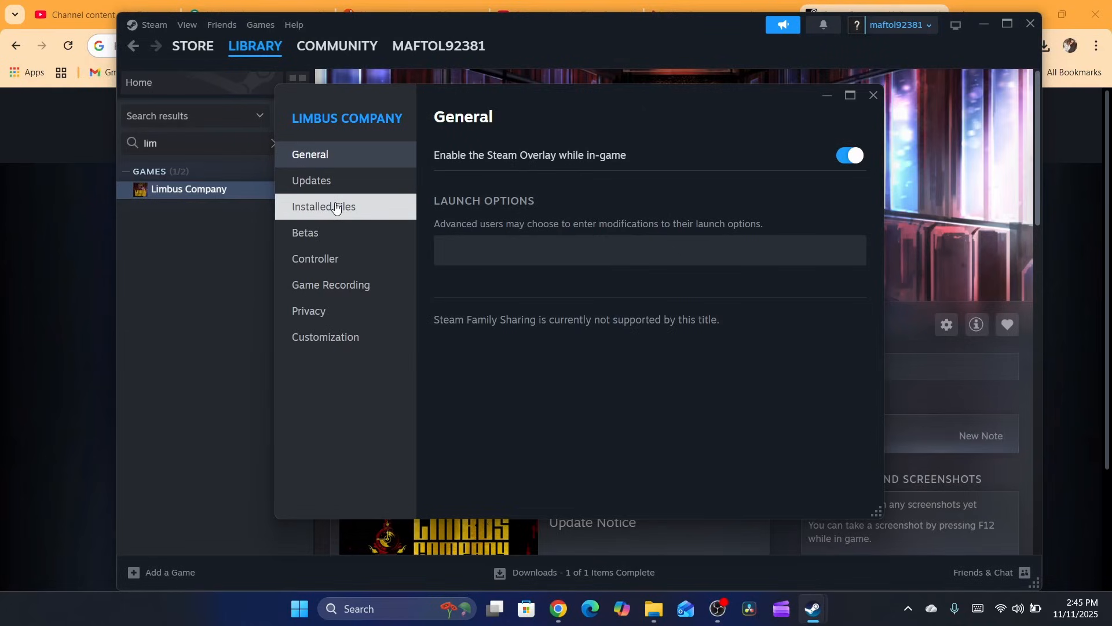
- Verify integrity of the 86 installed files, then browse to the install folder
click(323, 207)
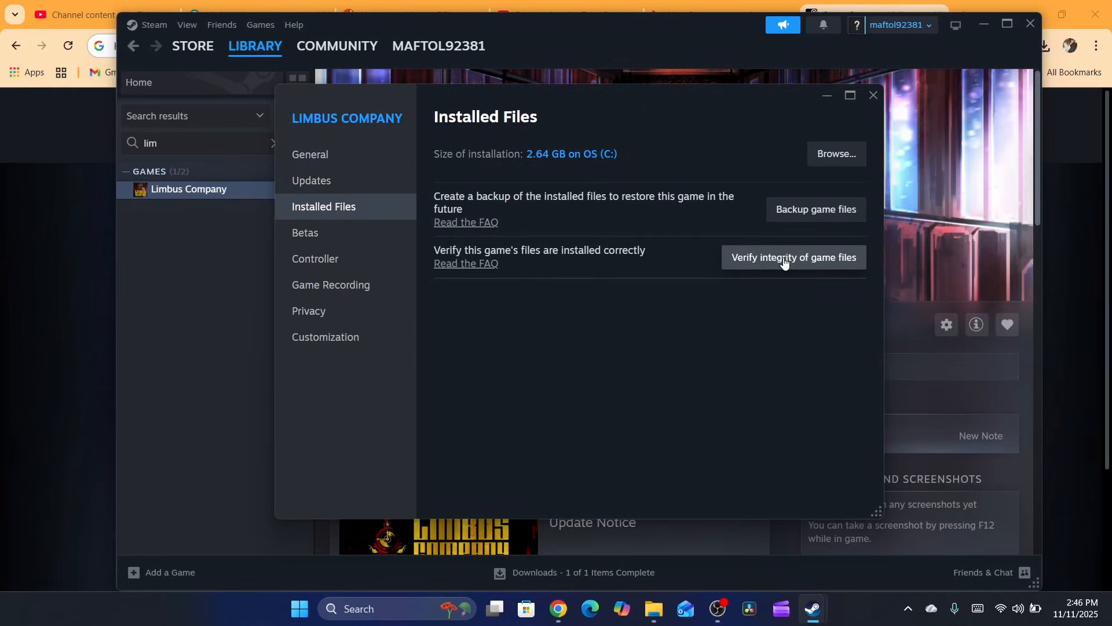
mouse_move(760, 259)
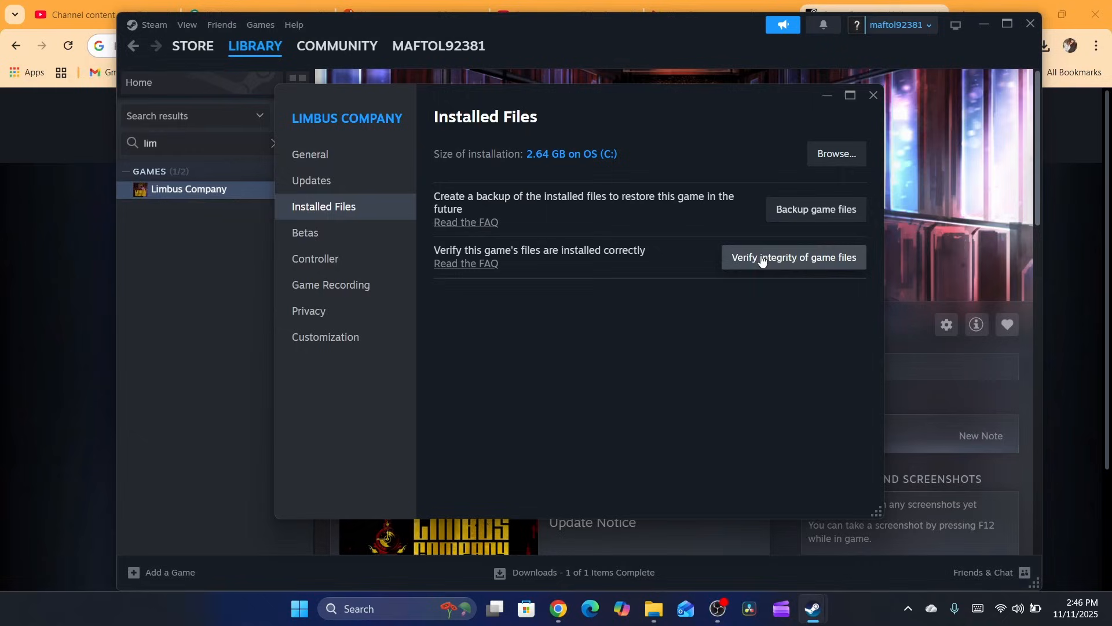
mouse_move(468, 257)
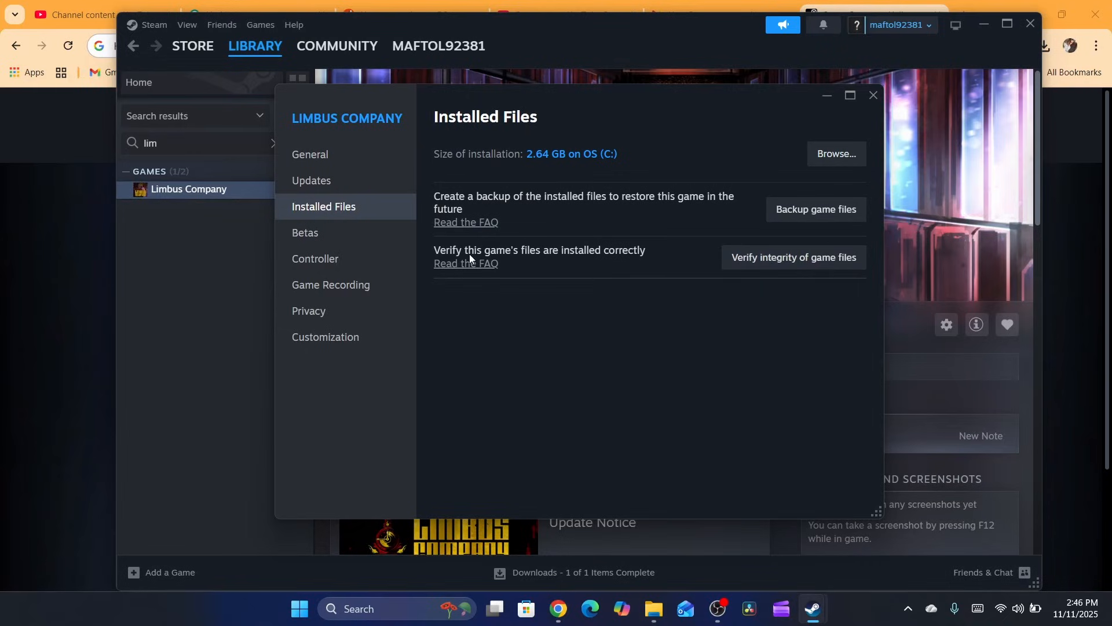
mouse_move(546, 259)
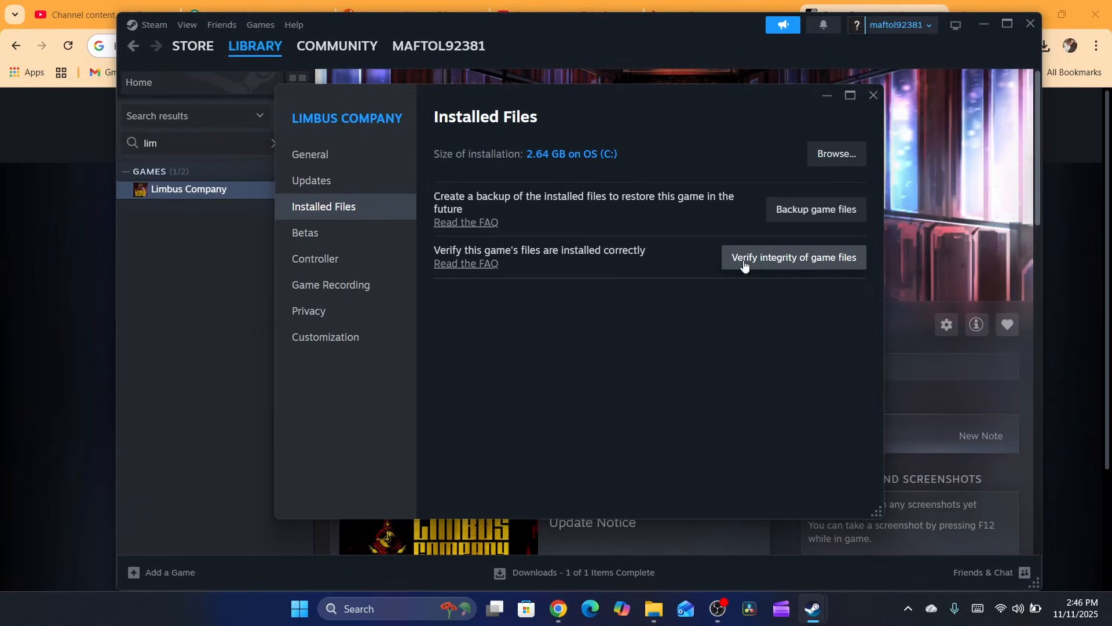
click(793, 257)
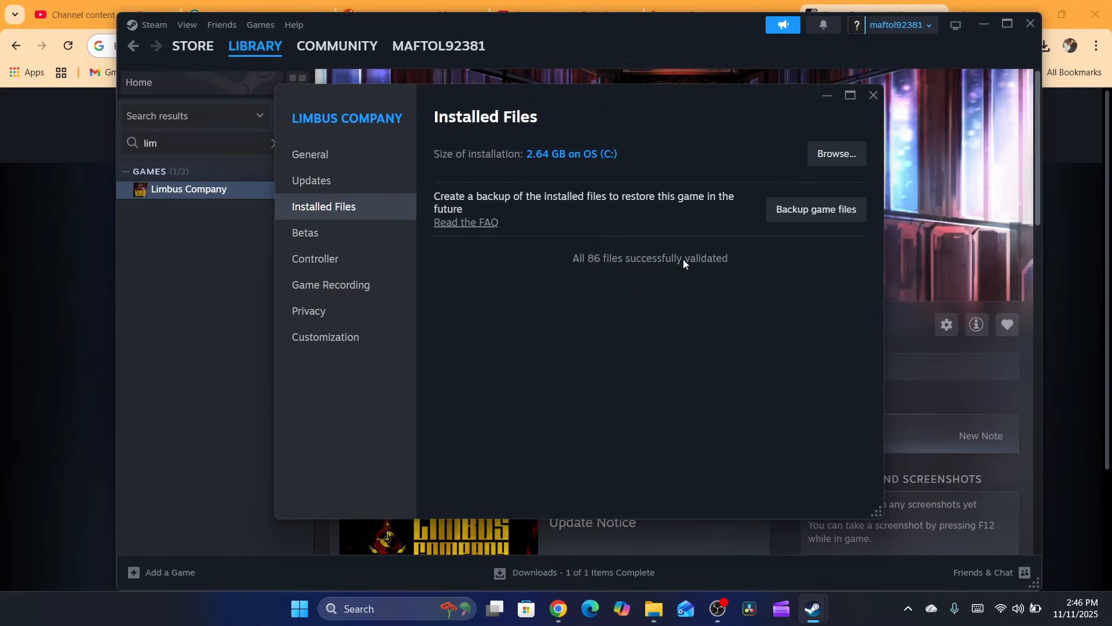
mouse_move(835, 154)
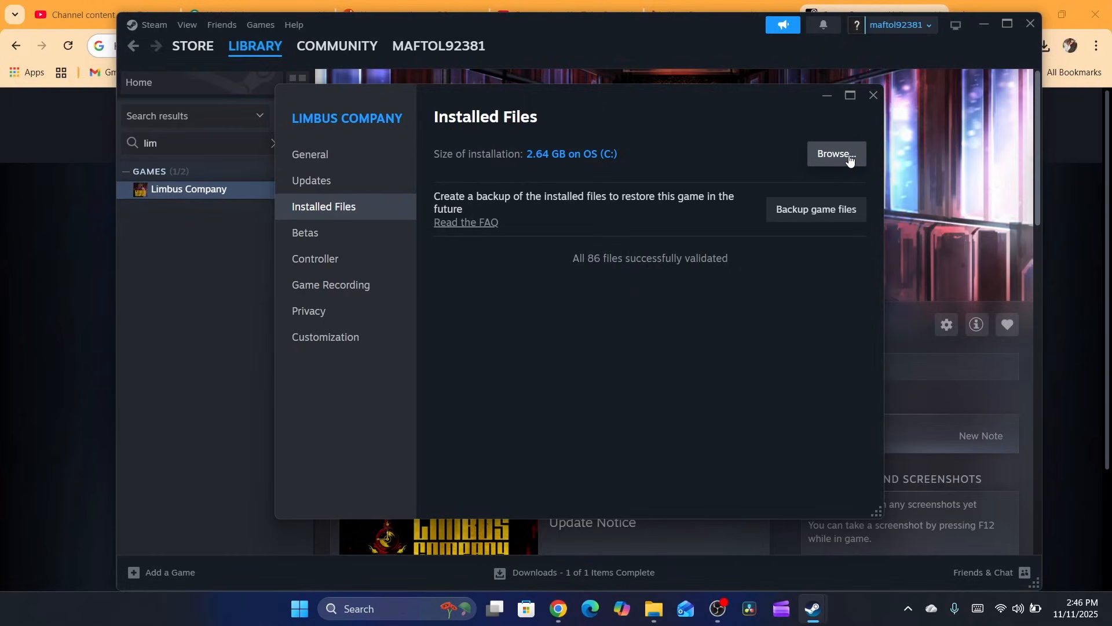
click(835, 154)
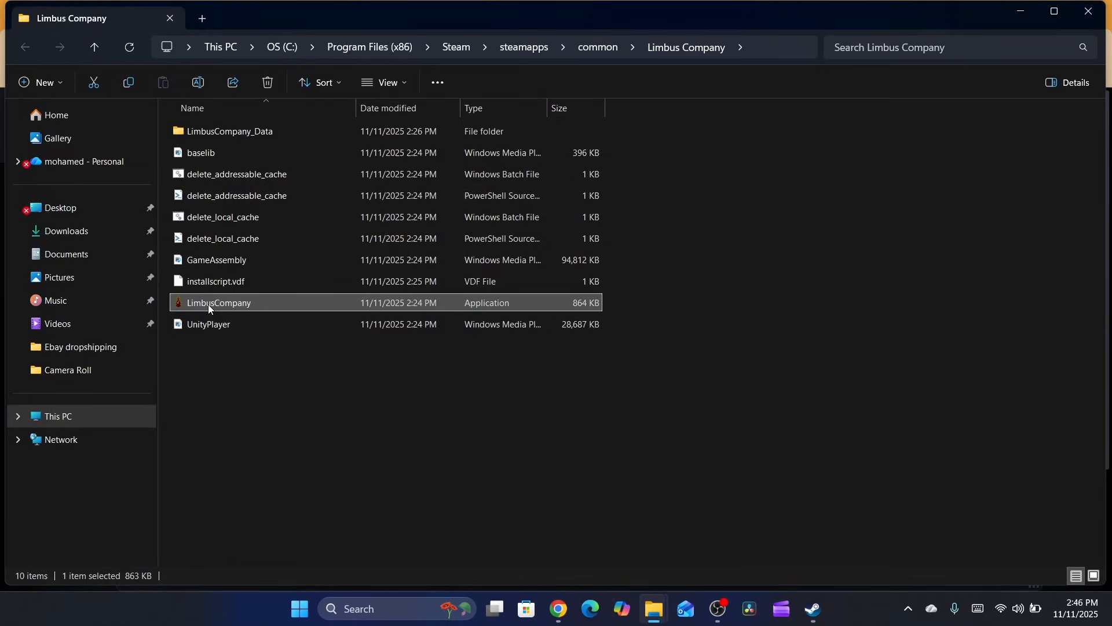
- Bring up the context menu for LimbusCompany.exe in the game folder
right_click(219, 303)
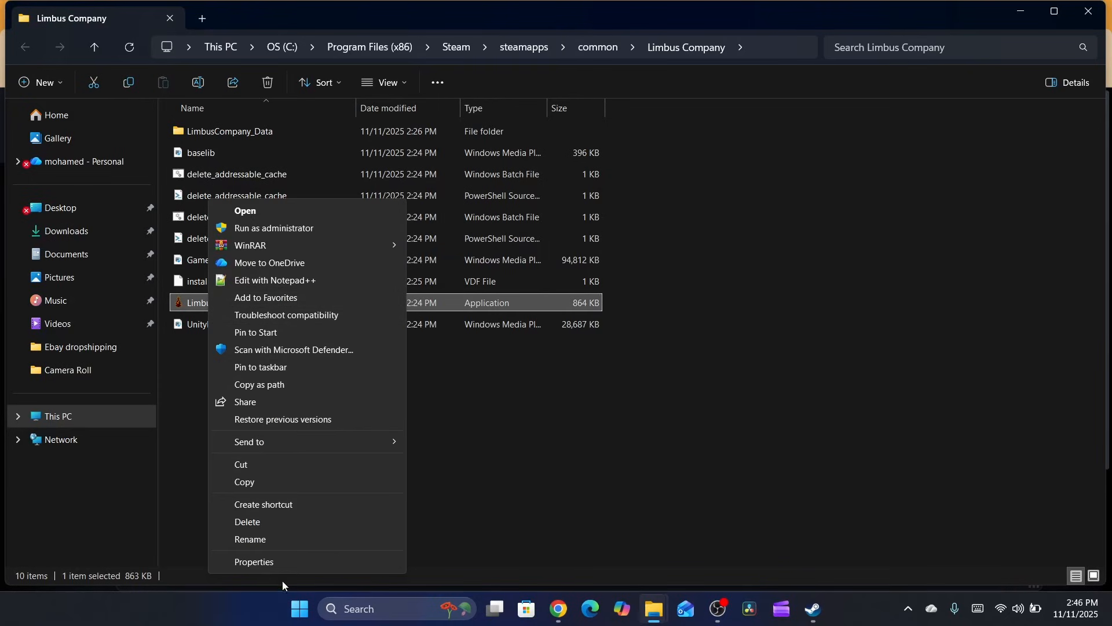
- In LimbusCompany.exe's Compatibility settings, enable Windows 8 compatibility mode
click(254, 561)
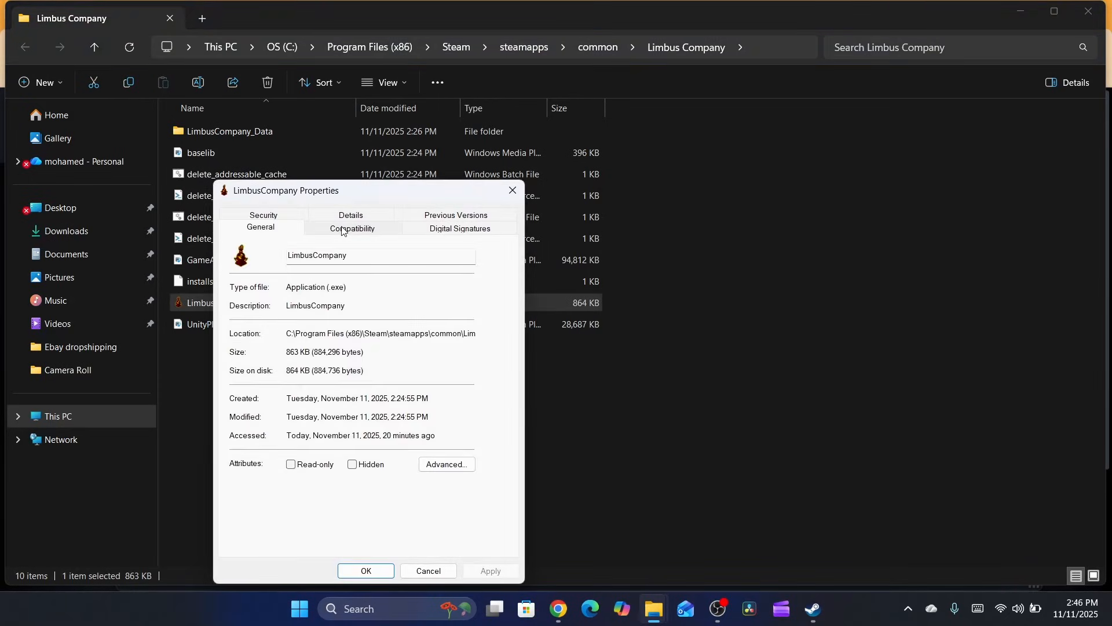
click(352, 229)
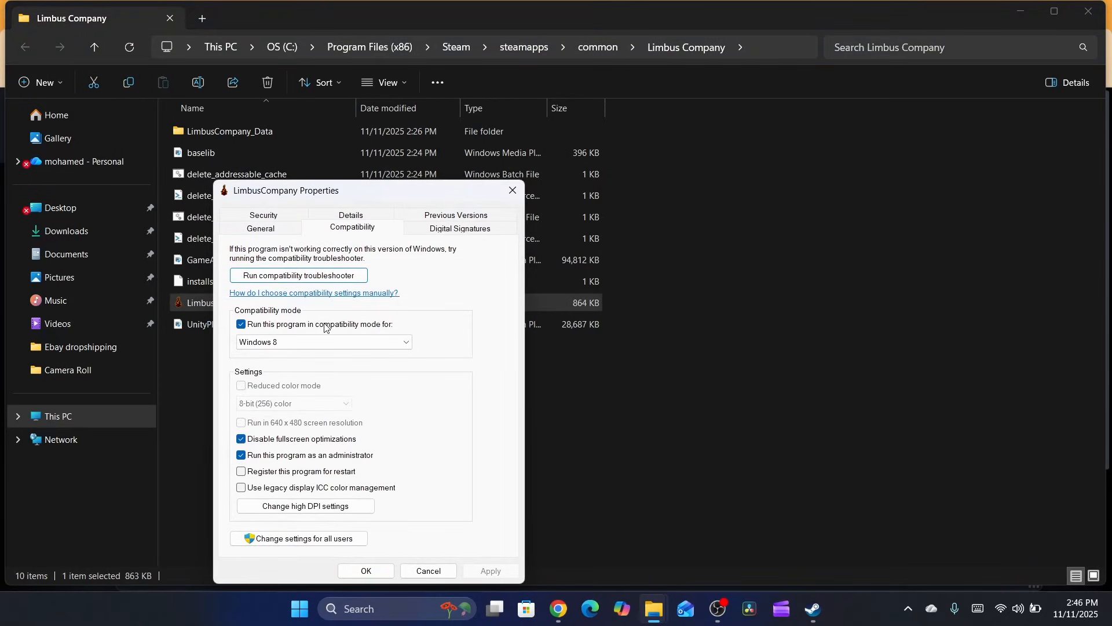
click(241, 325)
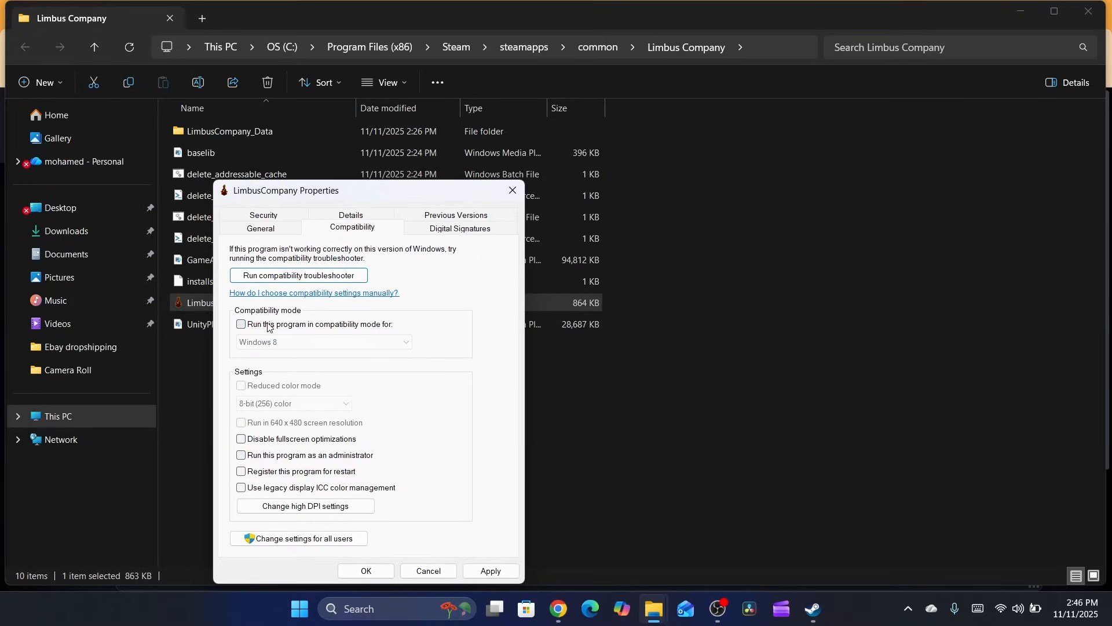
mouse_move(270, 330)
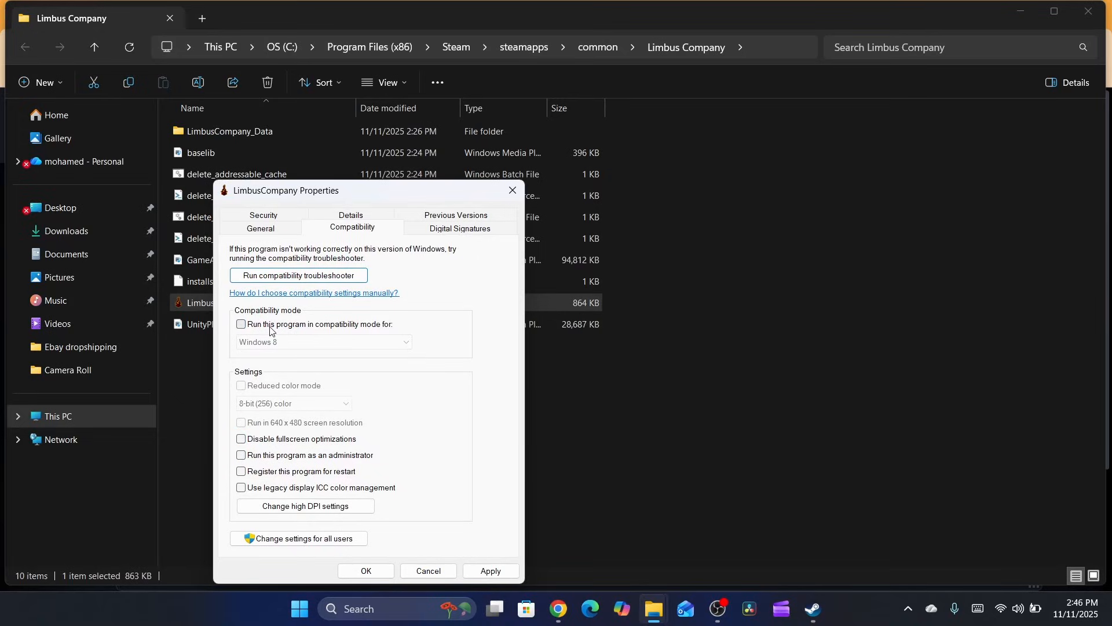
click(241, 324)
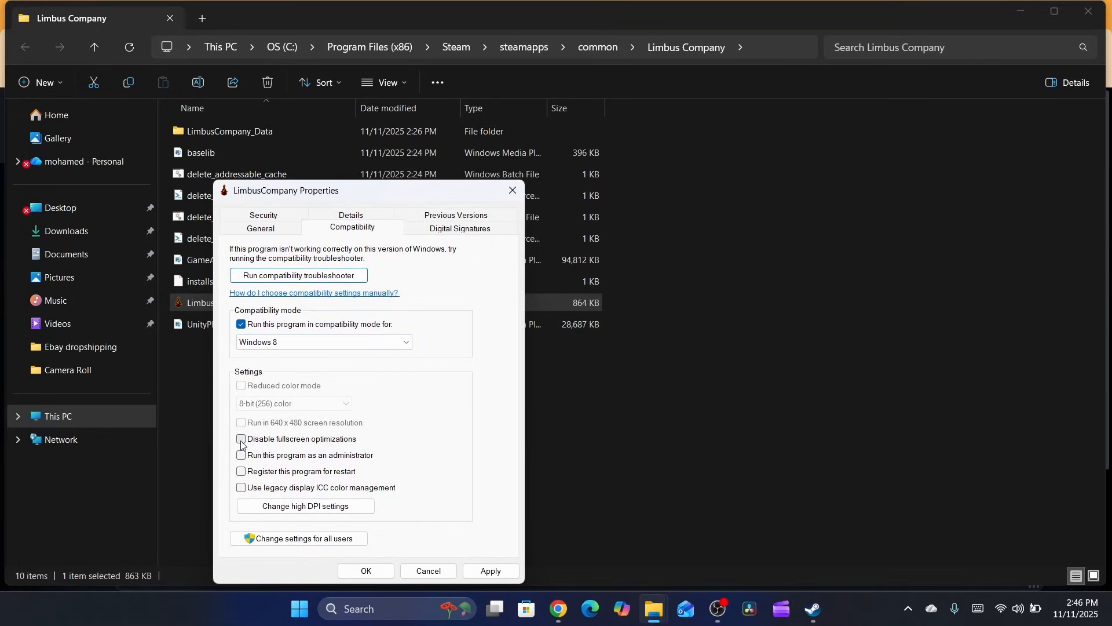
- Disable fullscreen optimizations, run as administrator, and apply with OK
click(241, 438)
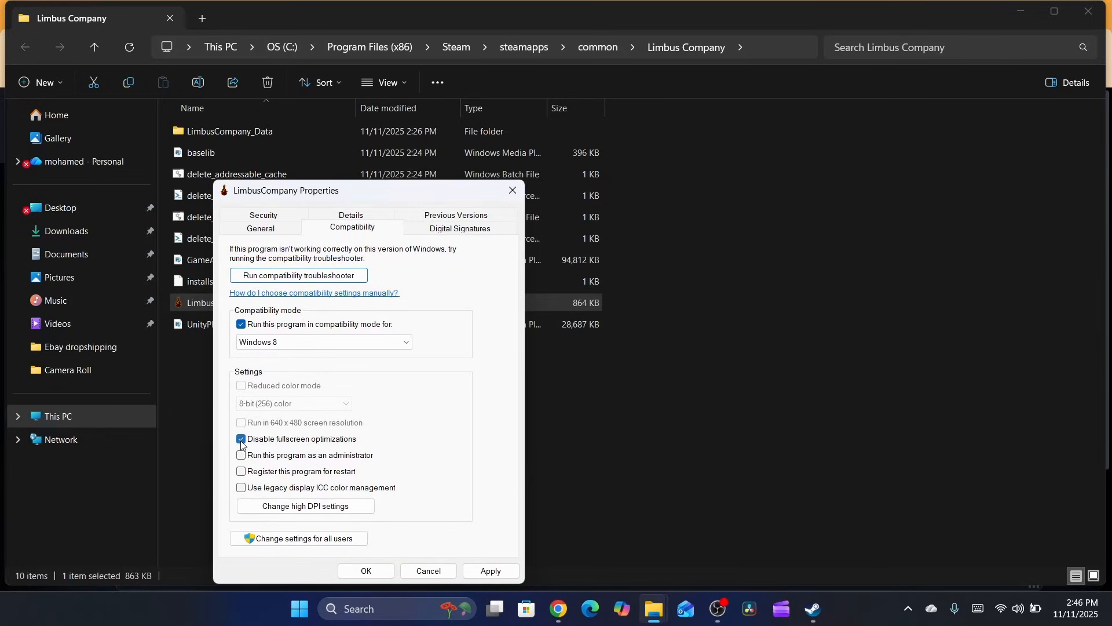
click(241, 438)
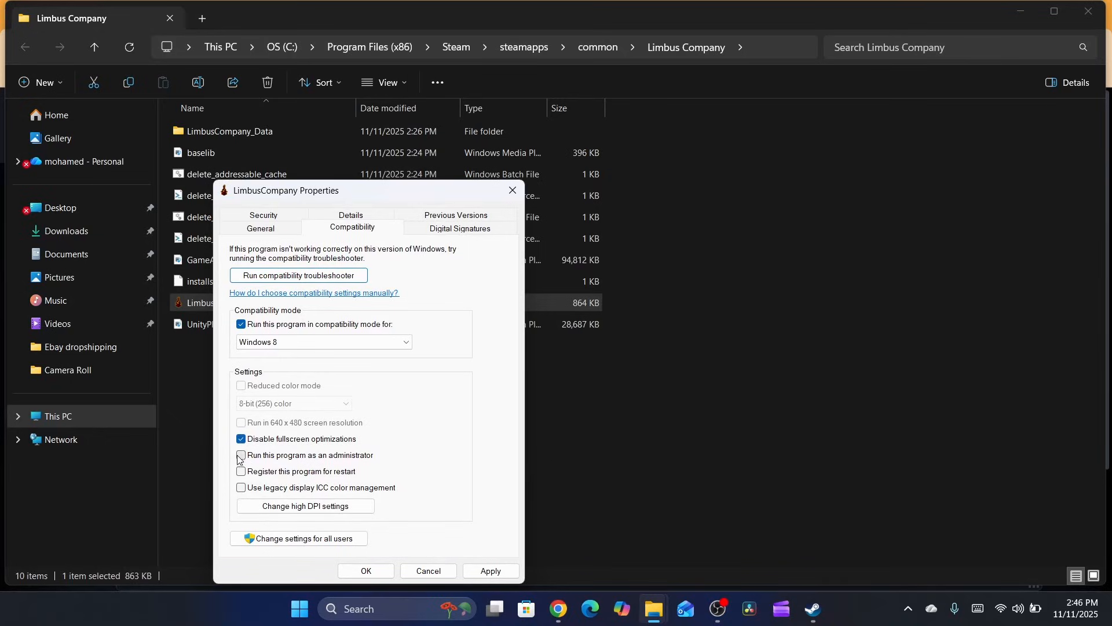
click(241, 454)
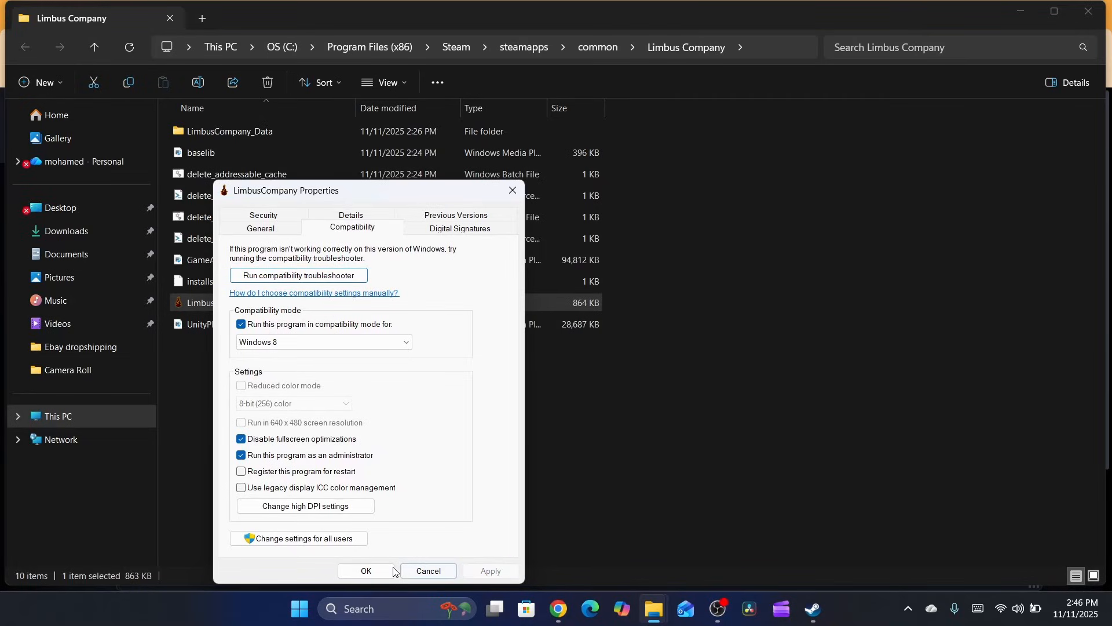
click(365, 570)
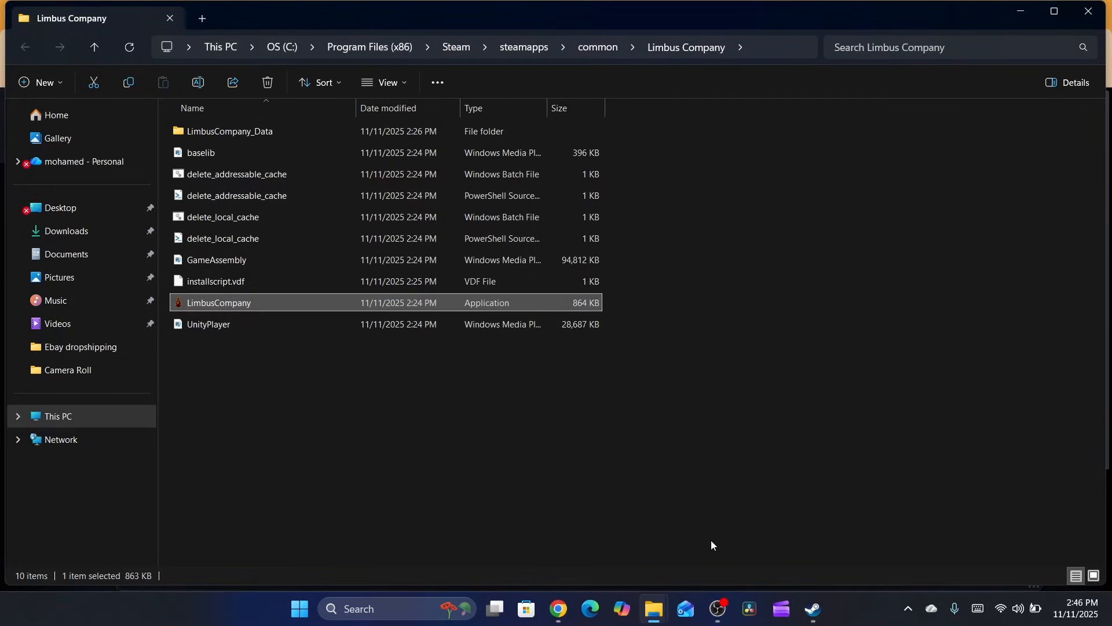
mouse_move(668, 429)
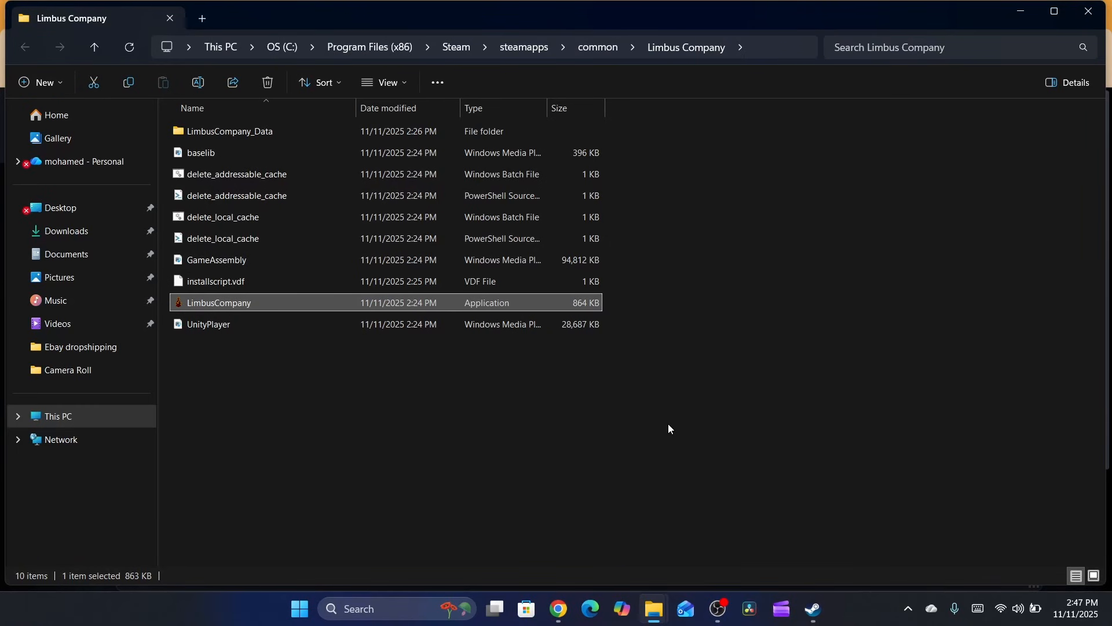
- Return to the Reddit loading-screen thread and highlight the network-settings reply
click(557, 613)
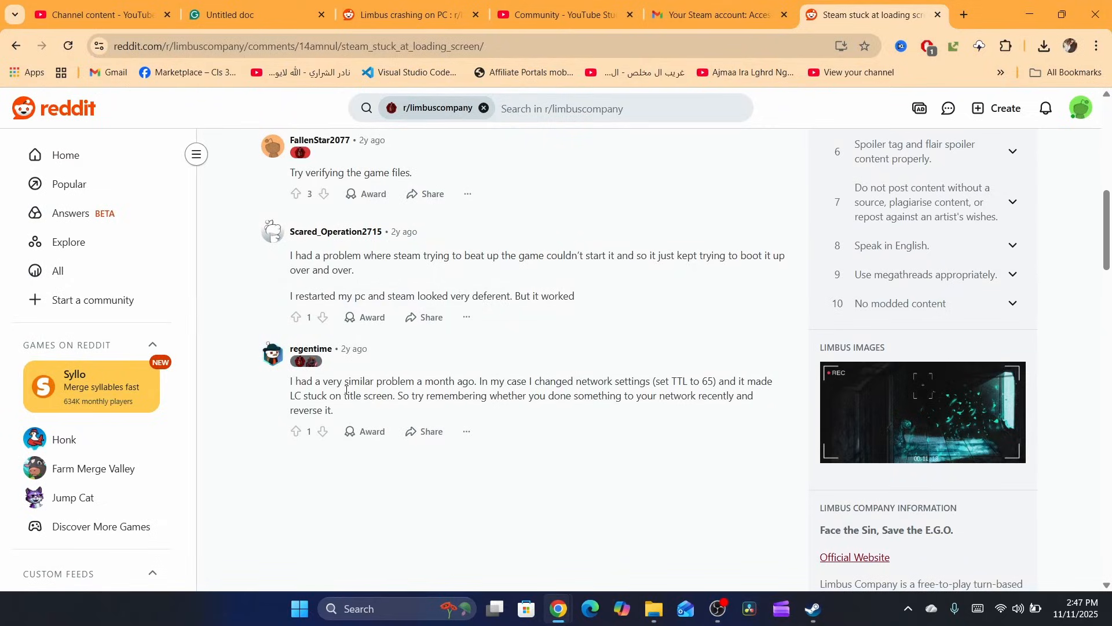
mouse_move(602, 384)
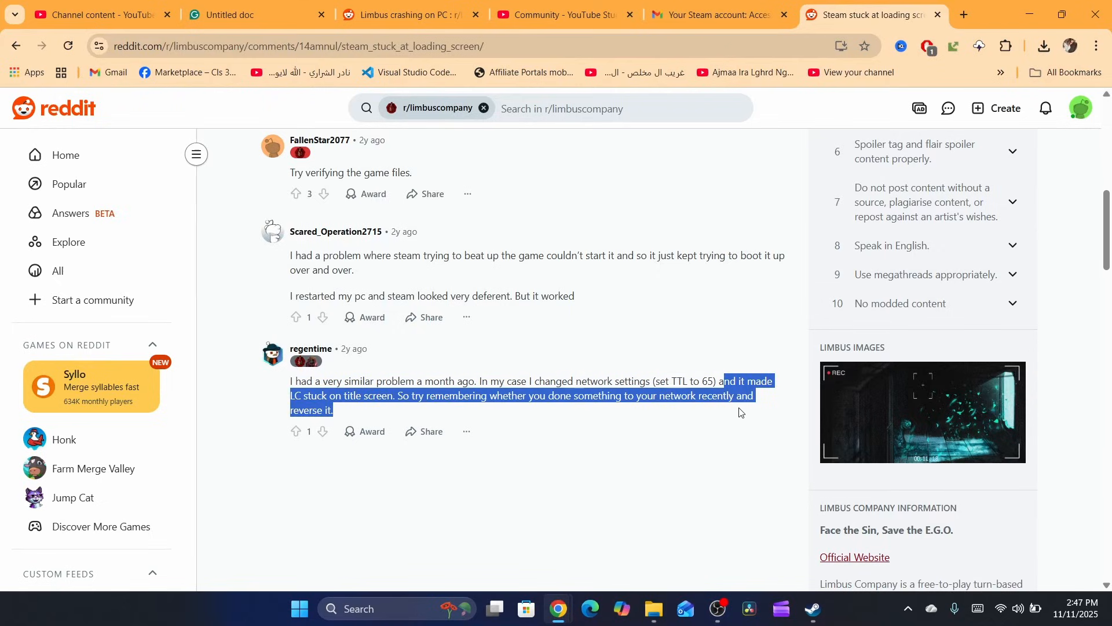
click(185, 103)
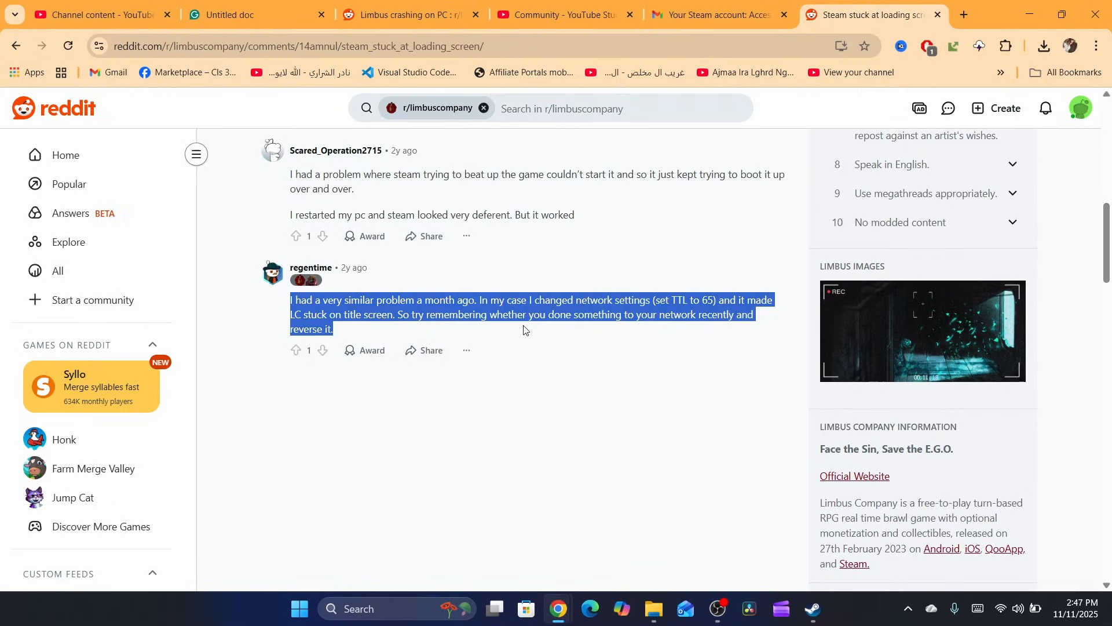
double_click(457, 314)
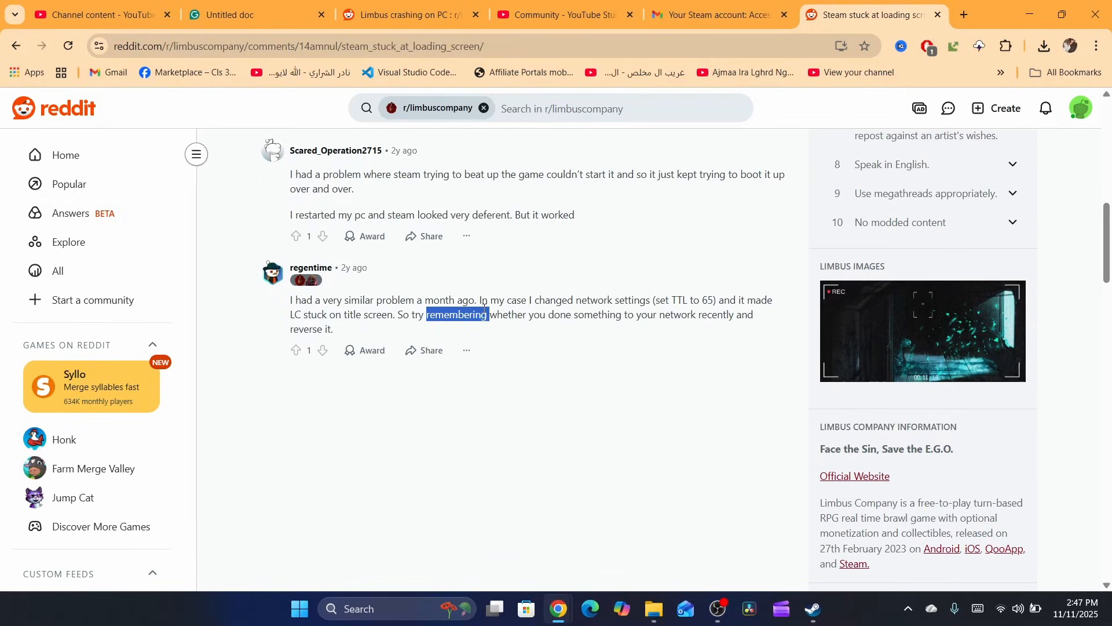